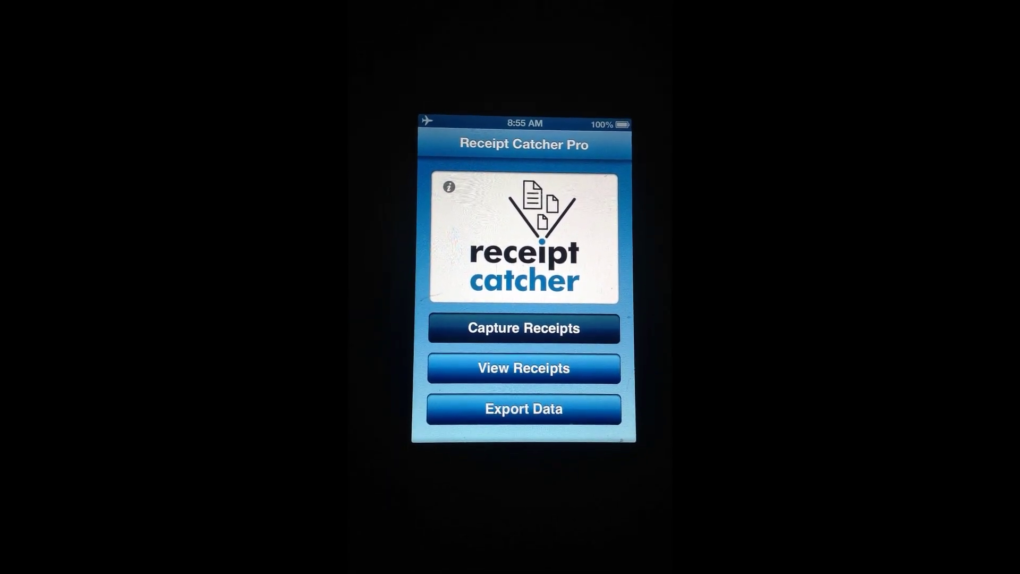
Begin photographing a new receipt via Capture Receipts on the home screen
{"action": "left_click", "coordinate": [524, 328]}
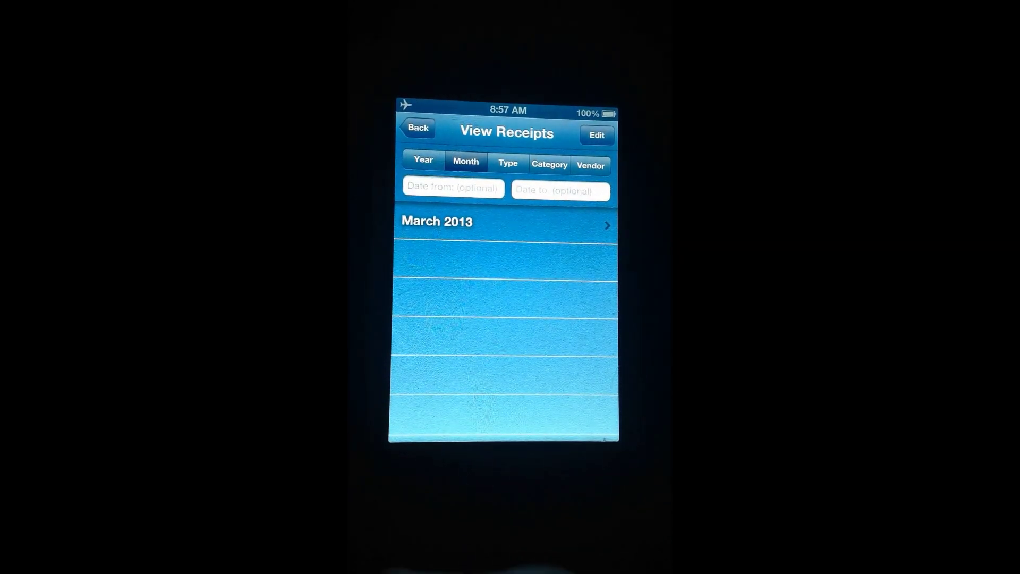
Group saved receipts by payment type, then by vendor, and view Best Buy's receipts
{"action": "left_click", "coordinate": [508, 164]}
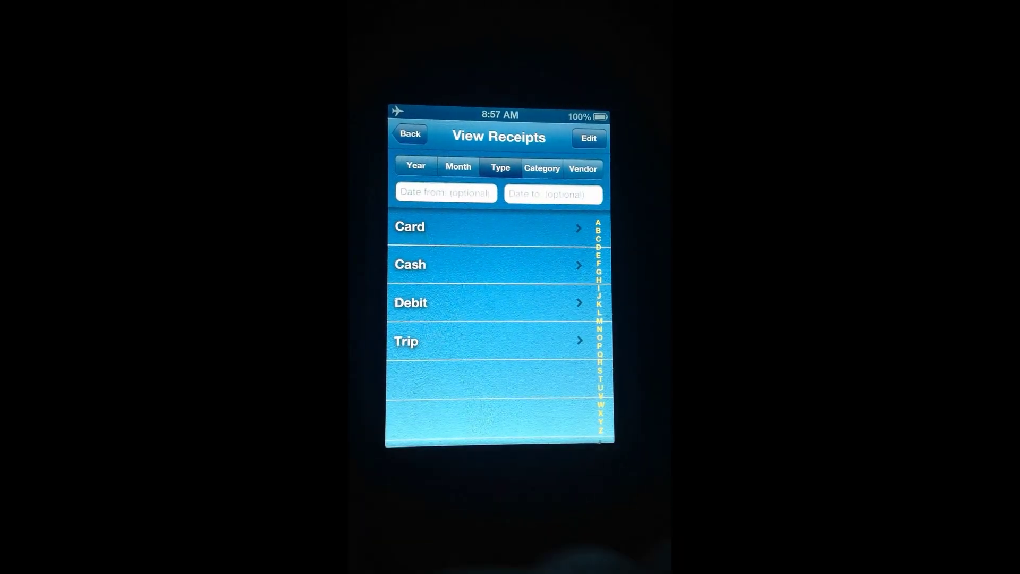
{"action": "left_click", "coordinate": [584, 168]}
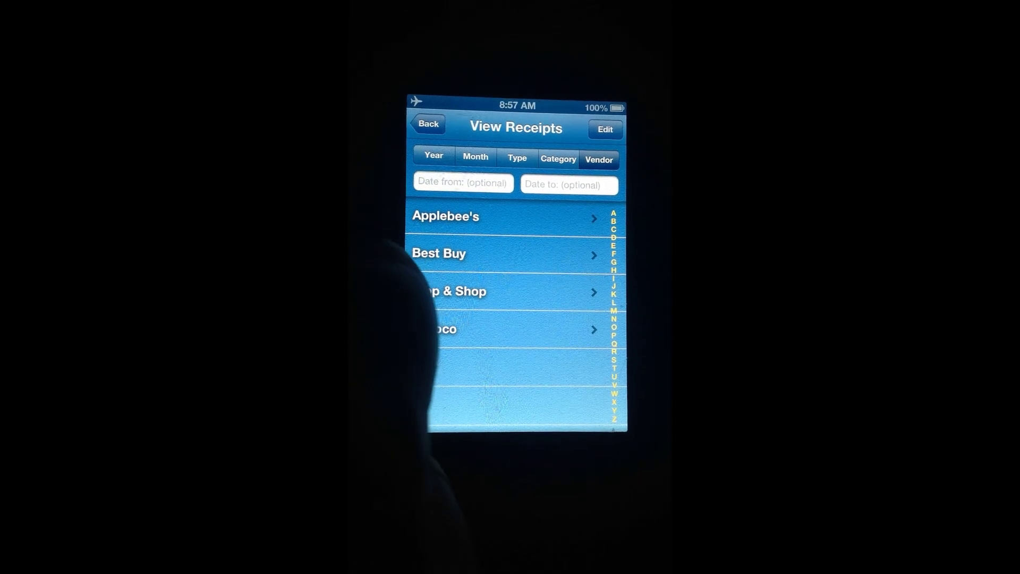
{"action": "left_click", "coordinate": [460, 252]}
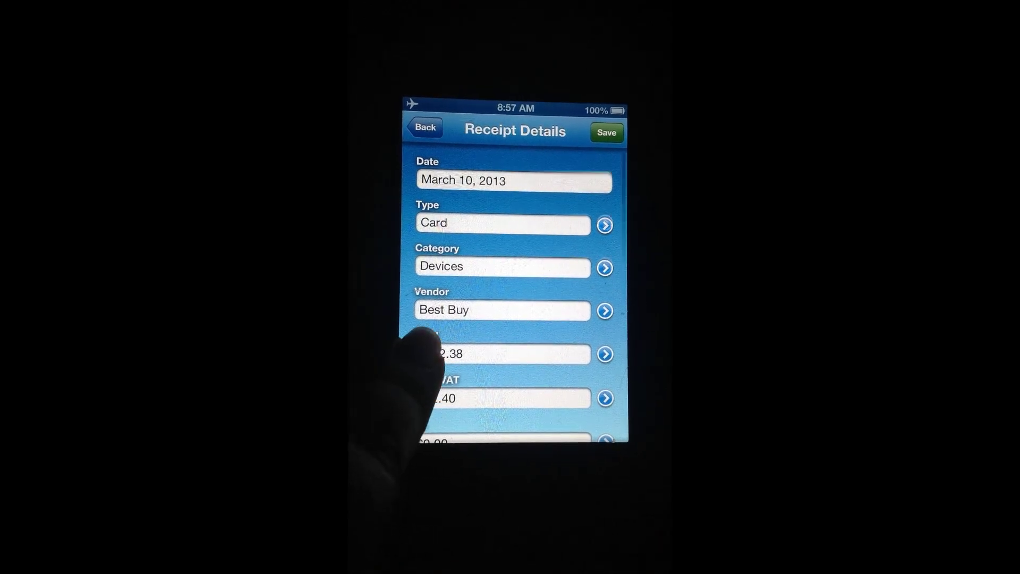
Scroll the Best Buy receipt details down to Total $572.38, Tax $32.40, Tip and the iPad note
{"action": "scroll", "scroll_direction": "down", "scroll_amount": 3}
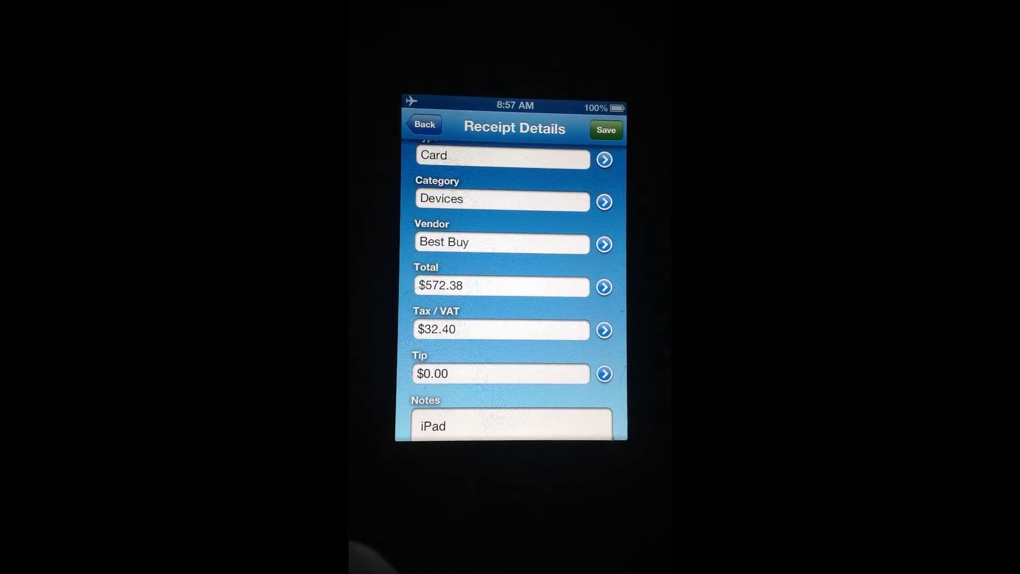
{"action": "scroll", "scroll_direction": "down", "scroll_amount": 3}
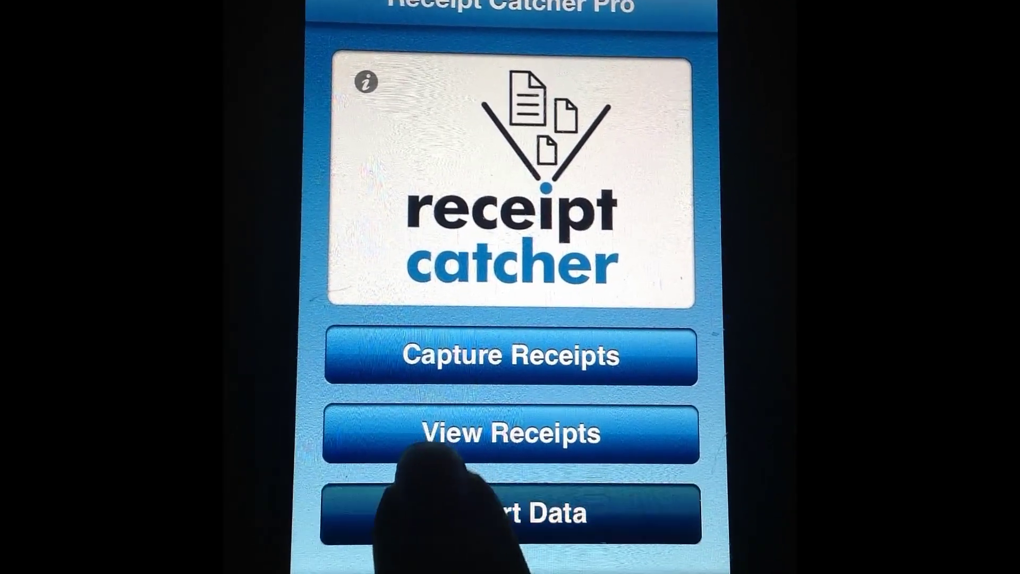
Bring up Export Data listing March 2013 receipts with Print and Mail options
{"action": "left_click", "coordinate": [515, 433]}
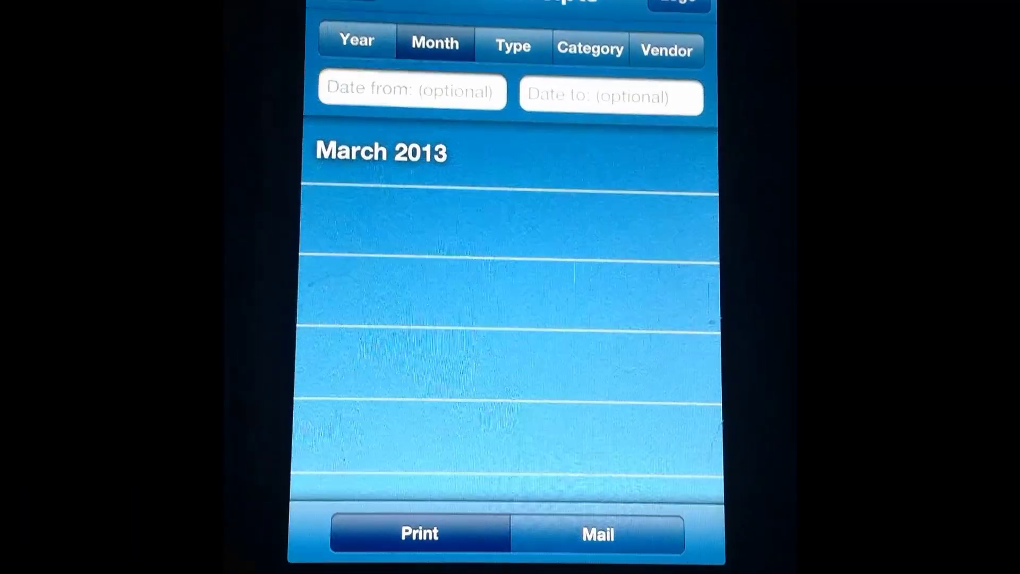